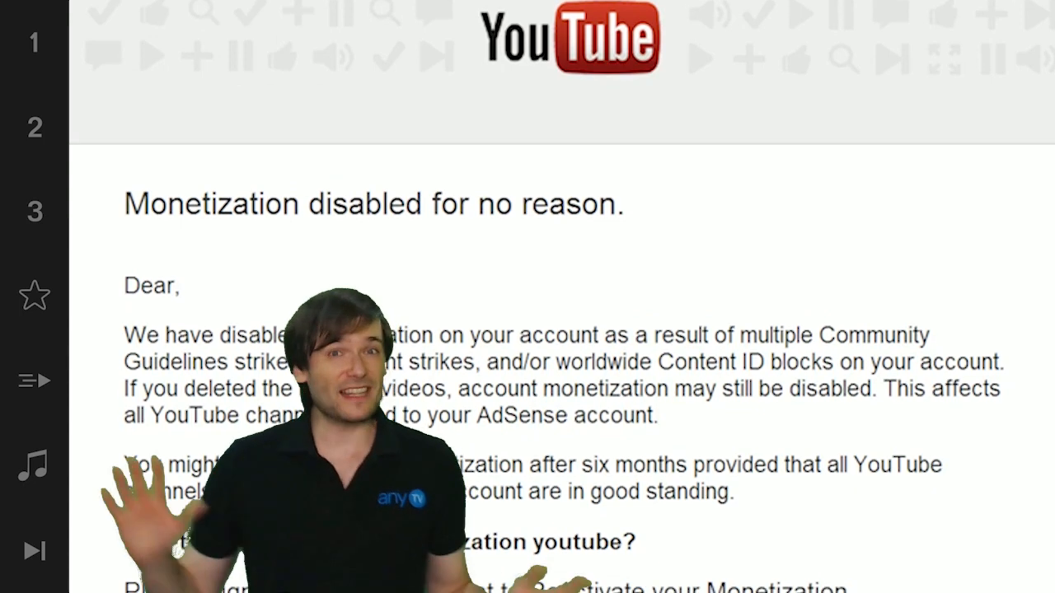
{"action": "scroll", "scroll_direction": "down", "scroll_amount": 3}
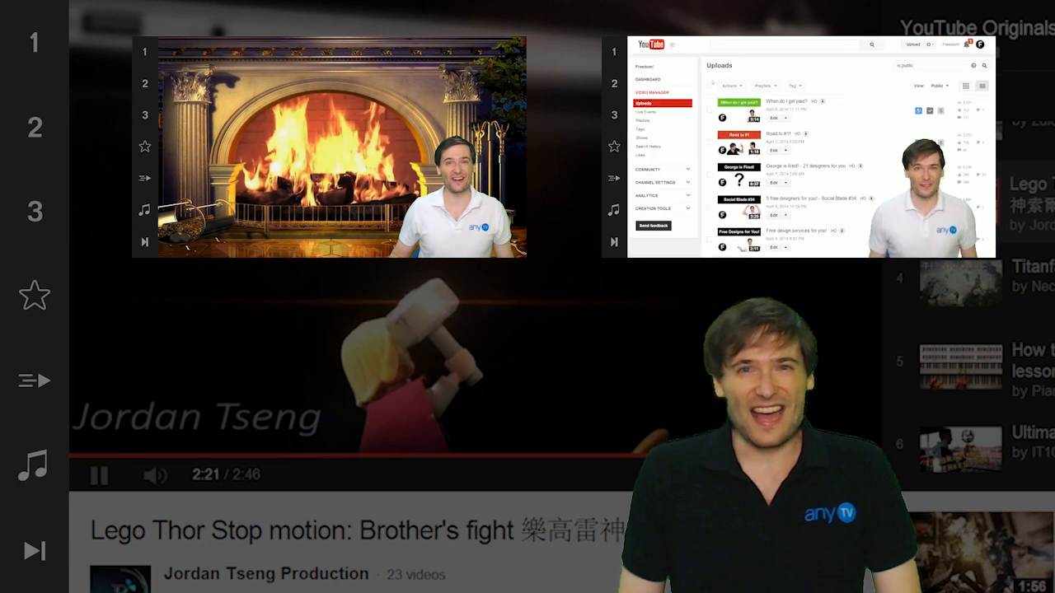
{"action": "left_click", "coordinate": [709, 85]}
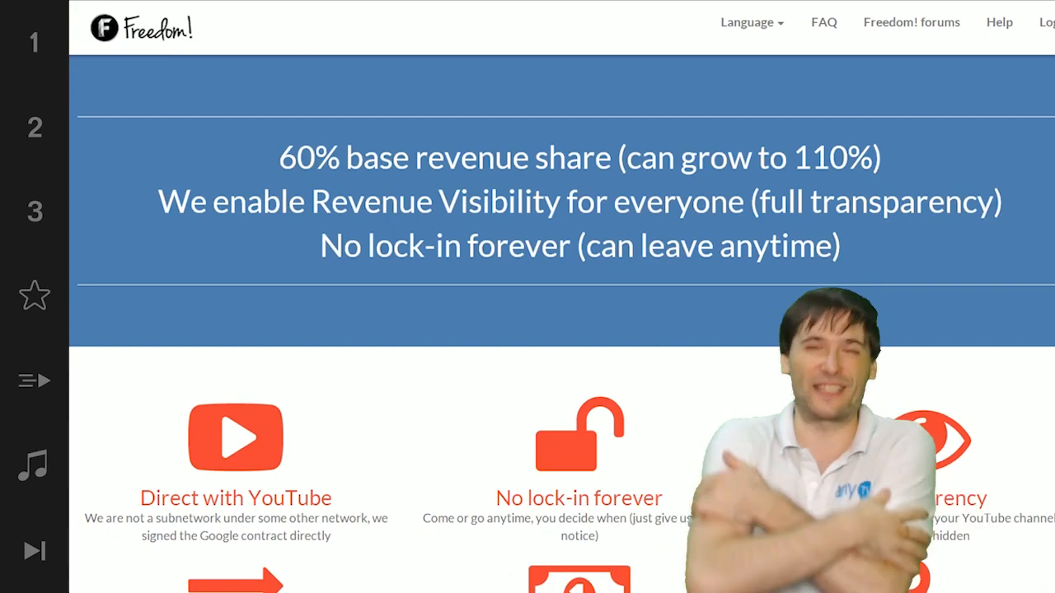
{"action": "scroll", "scroll_direction": "down", "scroll_amount": 3}
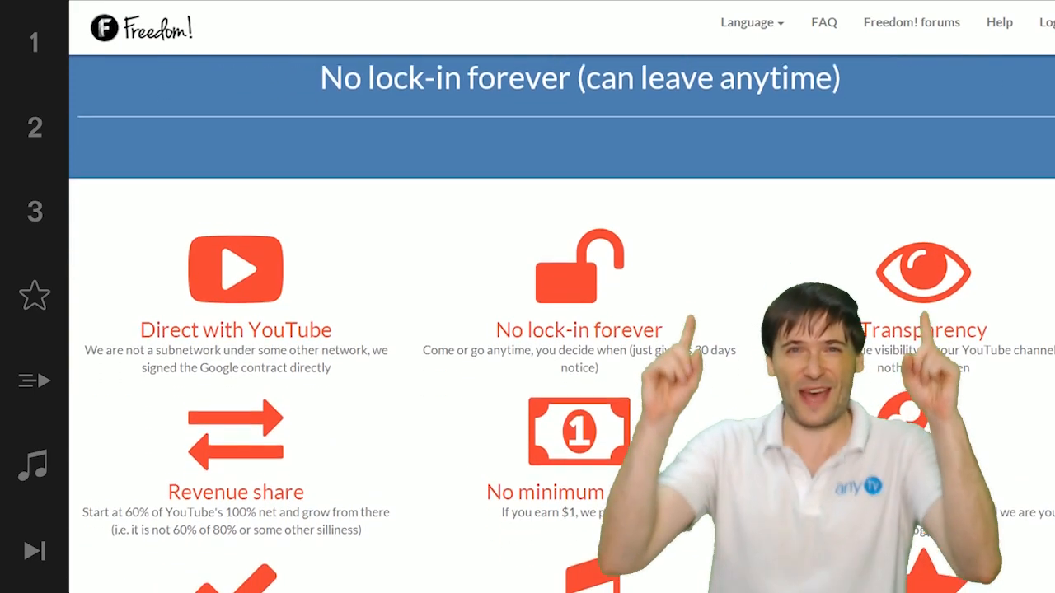
{"action": "scroll", "scroll_direction": "down", "scroll_amount": 3}
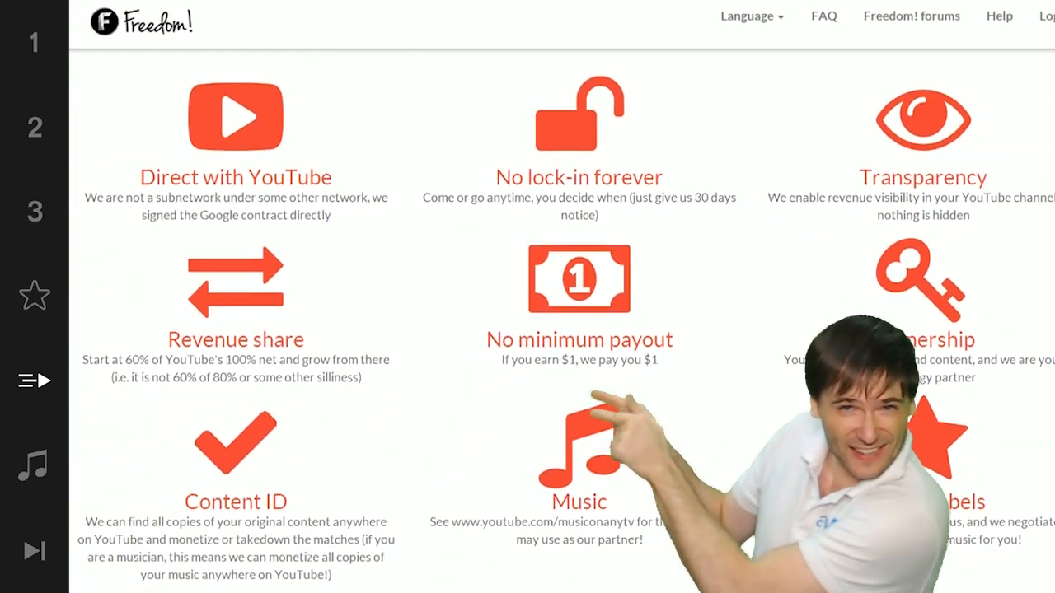
{"action": "scroll", "scroll_direction": "down", "scroll_amount": 3}
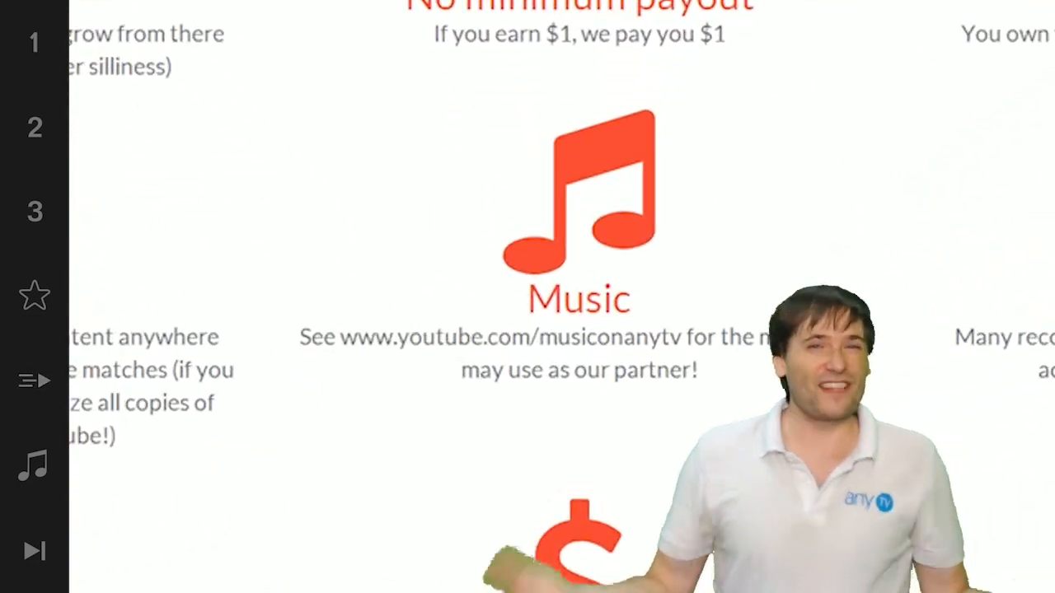